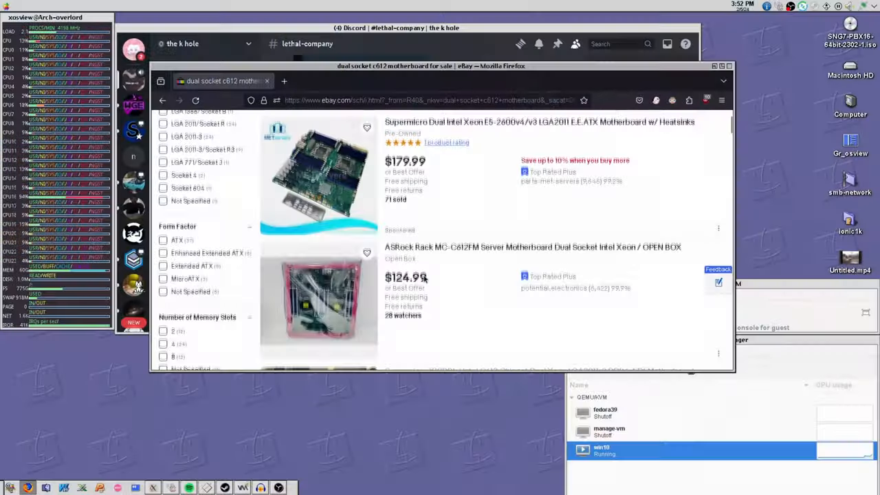
Step: Scroll the eBay results to the Supermicro X10DRL-i C612 board listed at $220.00
scroll("down", 3)
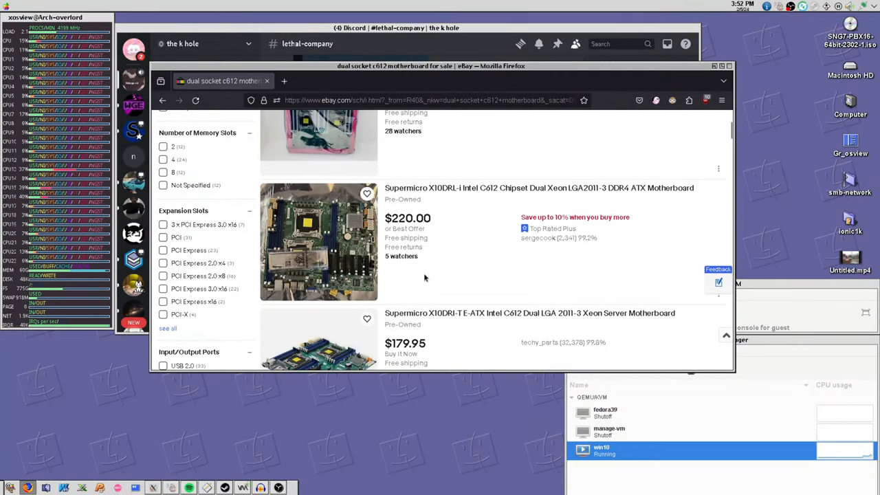
scroll("up", 3)
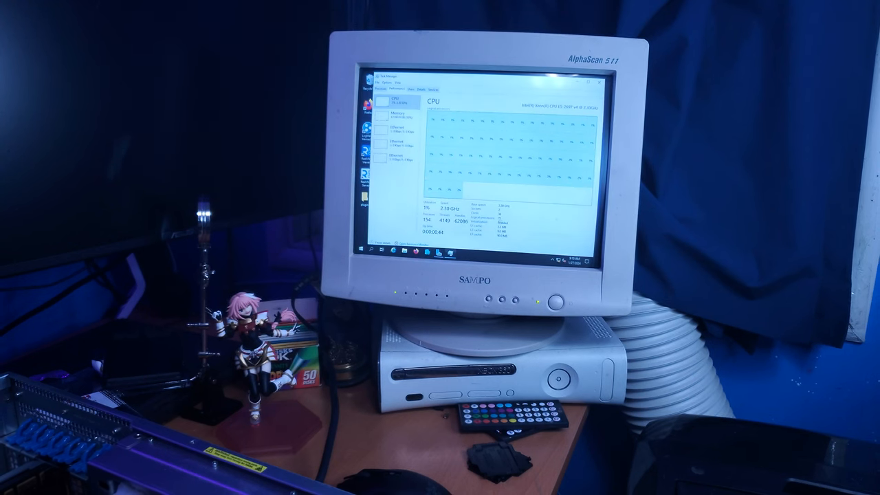
Step: Show Task Manager's CPU performance view with a graph per logical processor
left_click(391, 114)
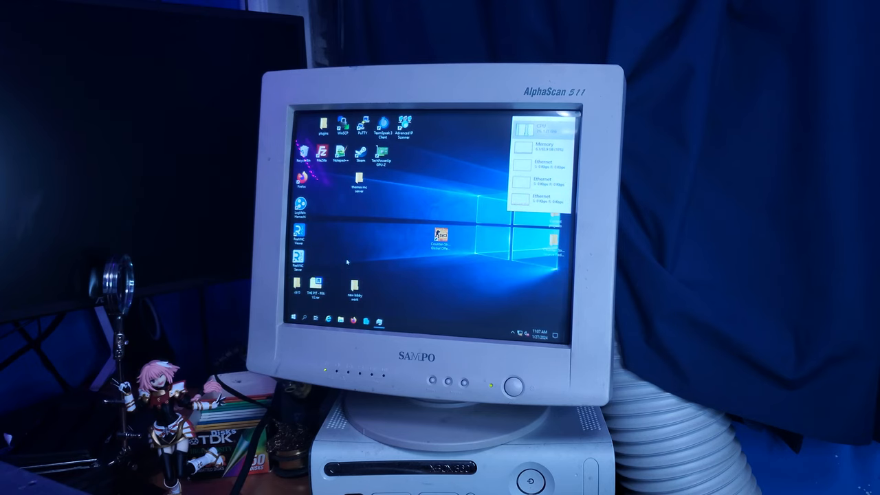
left_click(541, 331)
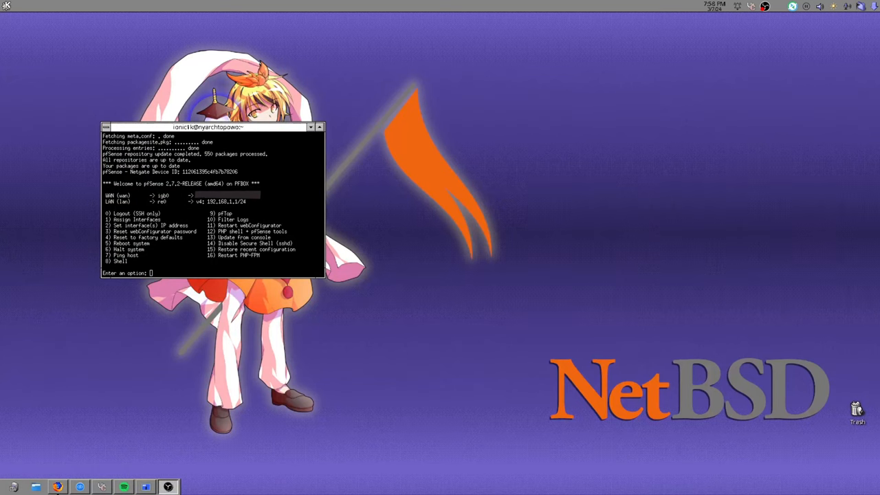
Step: Switch from the Konsole pfSense session to the TrueNAS SCALE dashboard tab
left_click(5, 6)
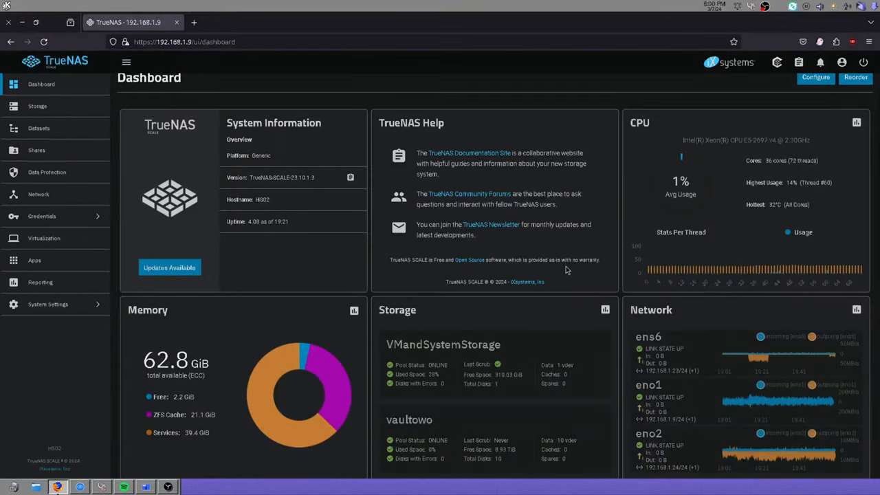
mouse_move(595, 275)
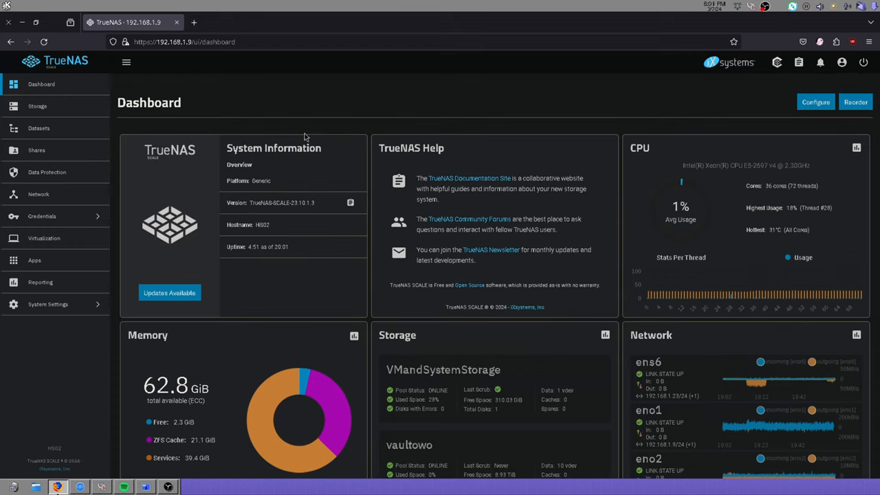
Step: Browse the TrueNAS dashboard and storage pools overview before the VM list
left_click(44, 238)
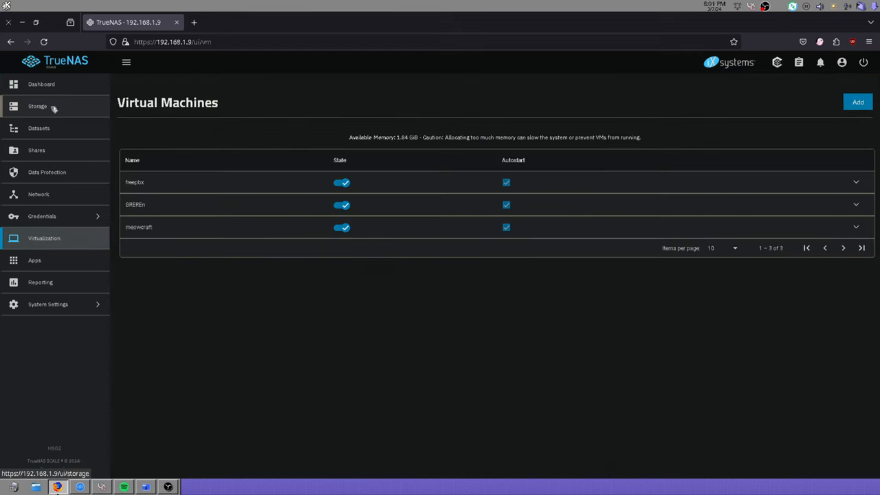
left_click(37, 105)
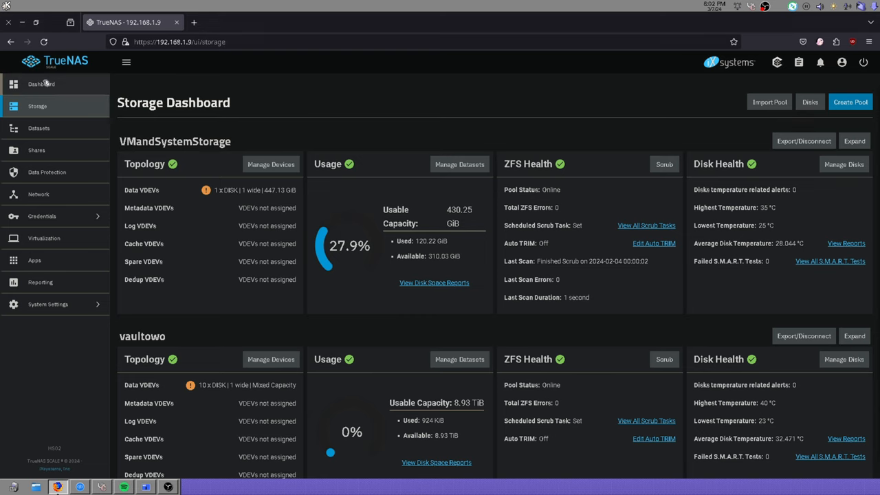
left_click(41, 84)
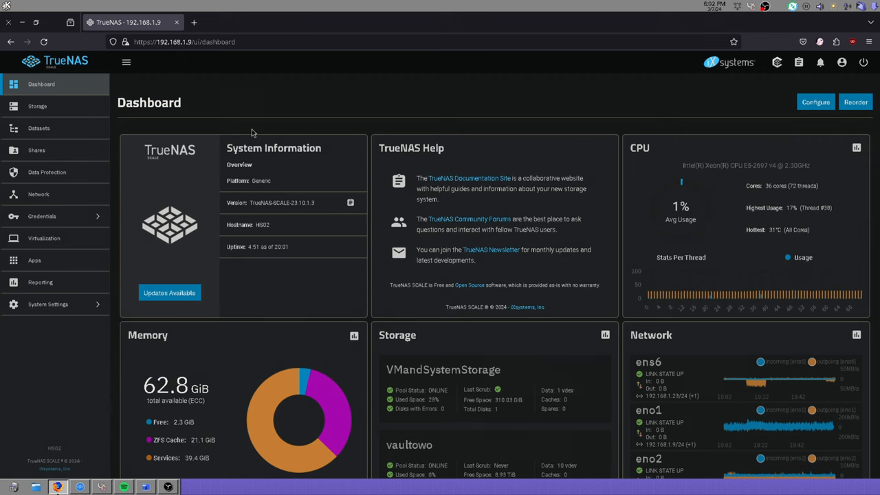
scroll("down", 3)
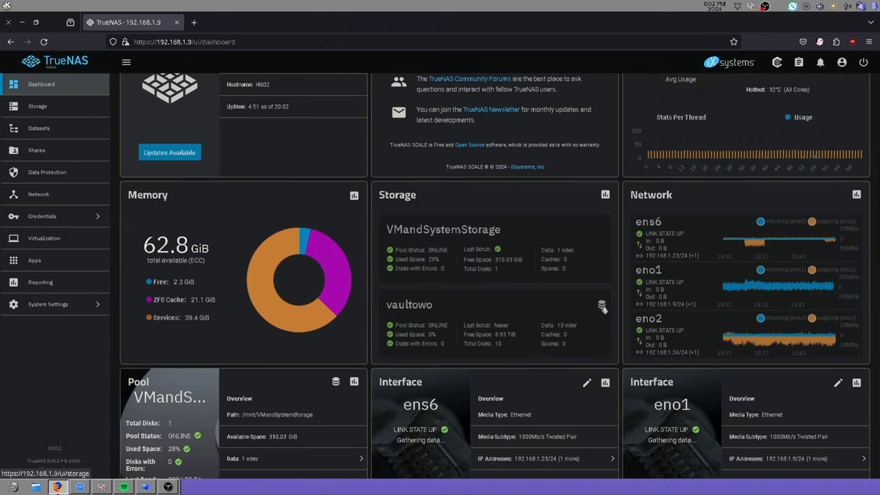
left_click(37, 106)
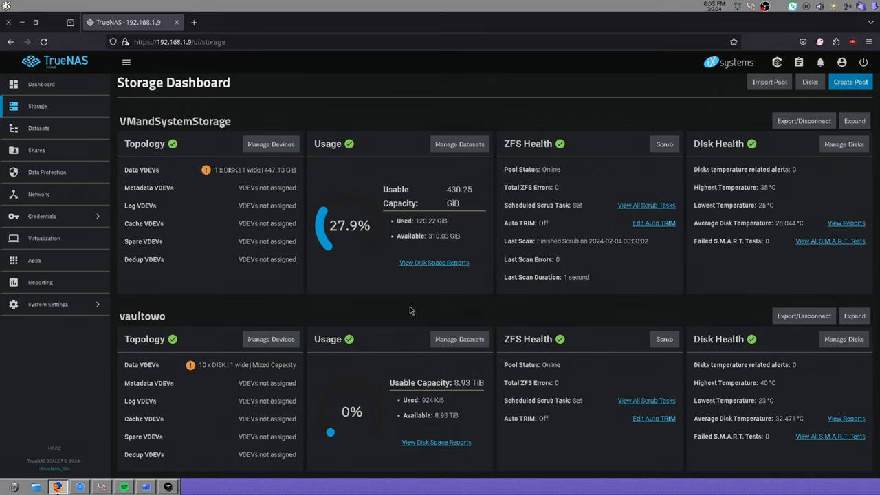
Step: Expand the mewcraft VM row and launch its SPICE display console in a new tab
left_click(44, 238)
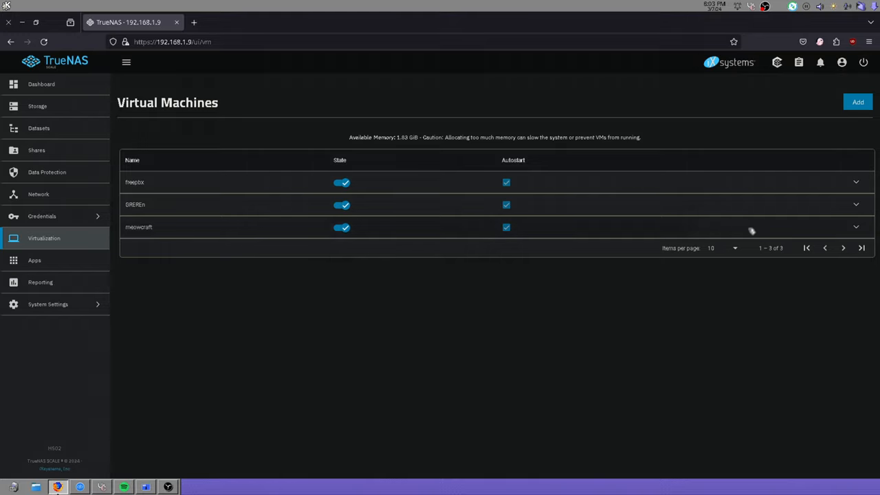
left_click(855, 227)
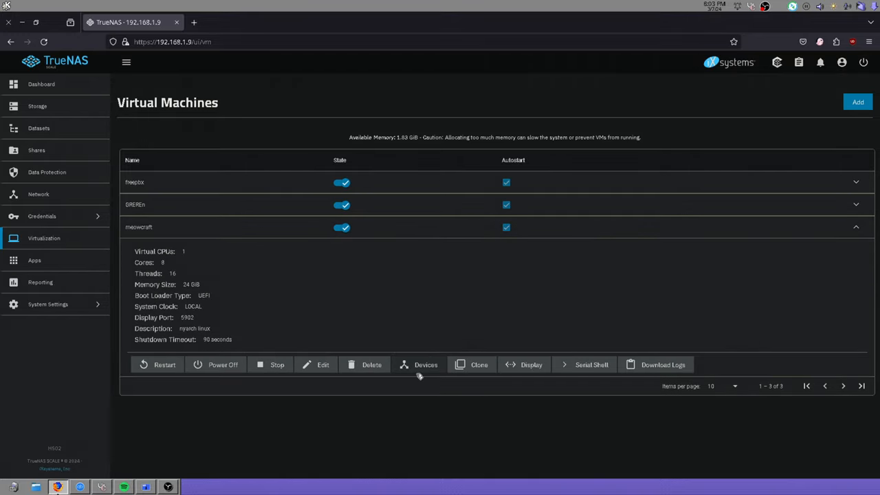
mouse_move(523, 407)
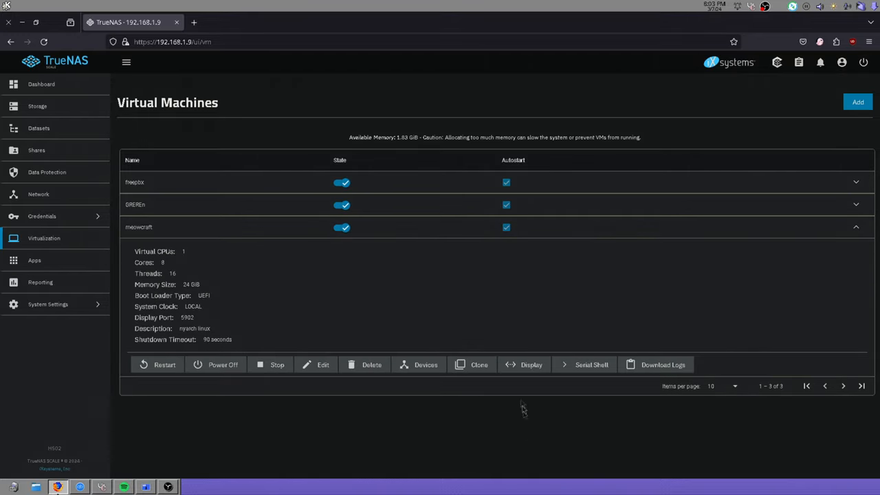
left_click(524, 364)
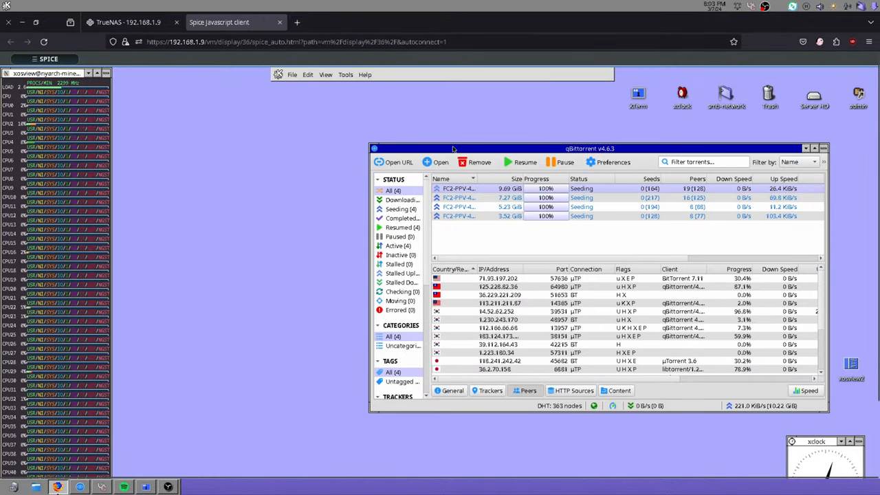
Step: In the VM's remote desktop, open Remmina's arch server connection, then return to TrueNAS
left_click(821, 148)
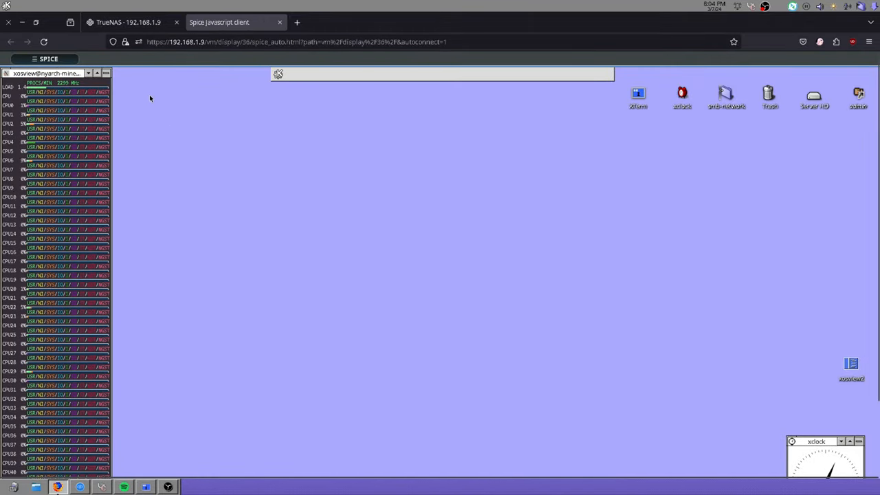
mouse_move(354, 236)
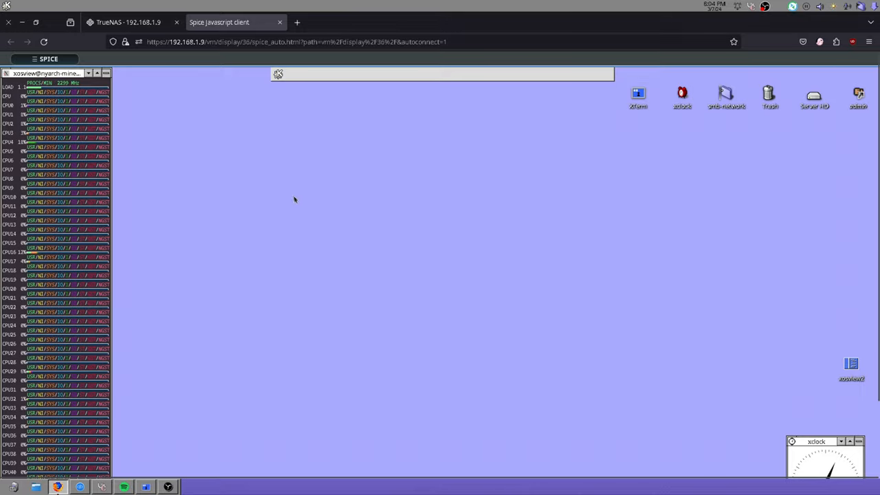
mouse_move(344, 234)
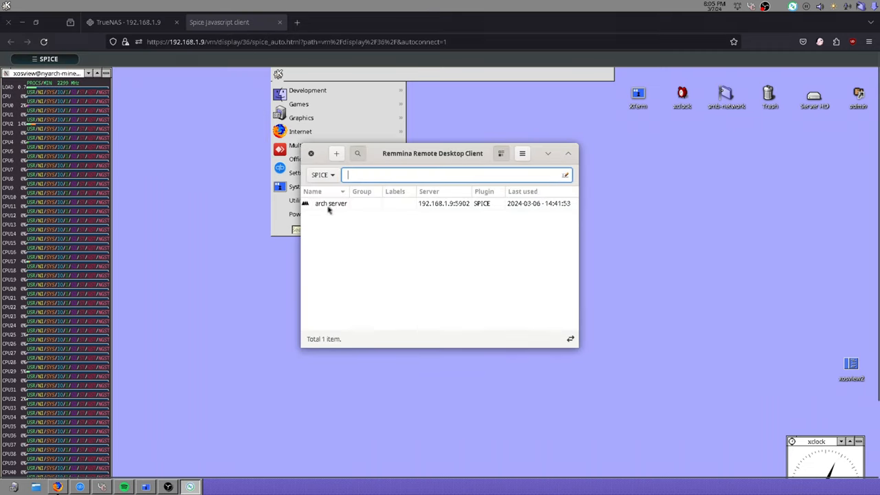
double_click(331, 203)
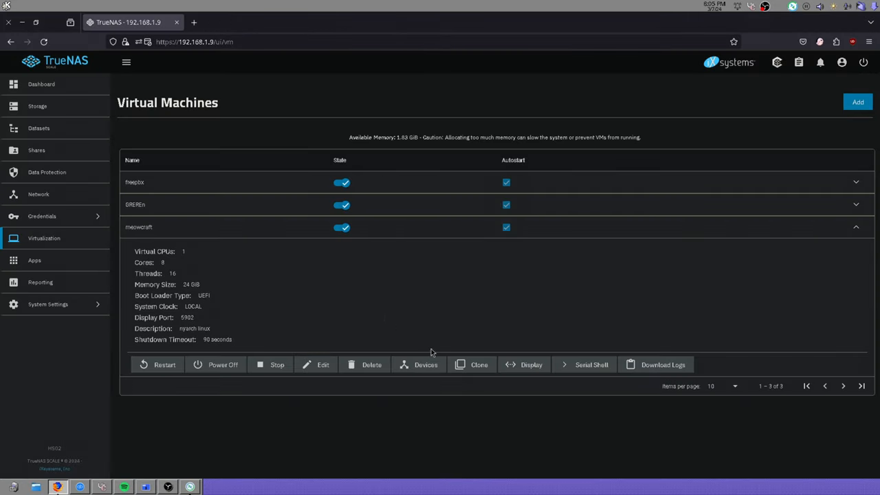
mouse_move(201, 212)
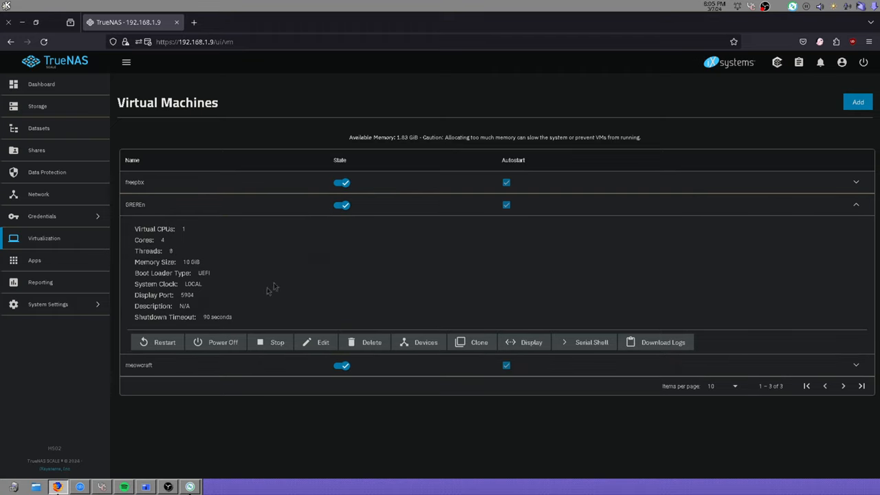
Step: Launch SPICE display consoles for the second and first VMs, each in its own tab
left_click(530, 341)
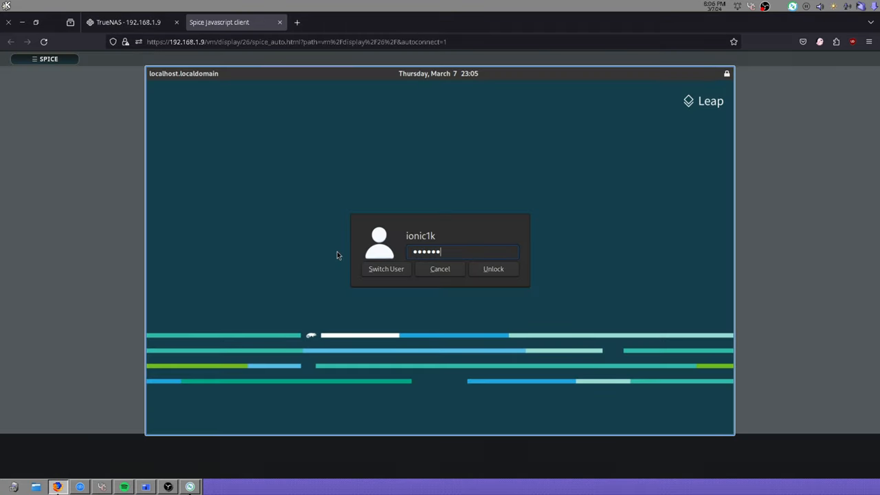
left_click(492, 268)
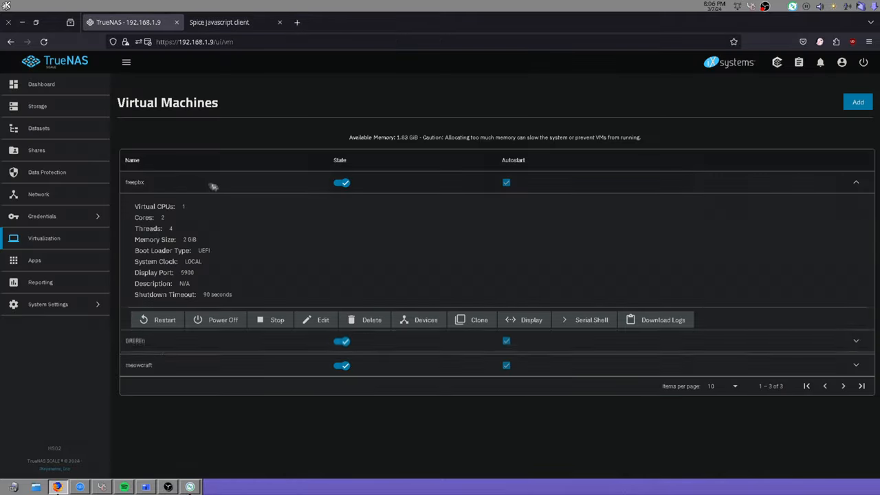
left_click(531, 319)
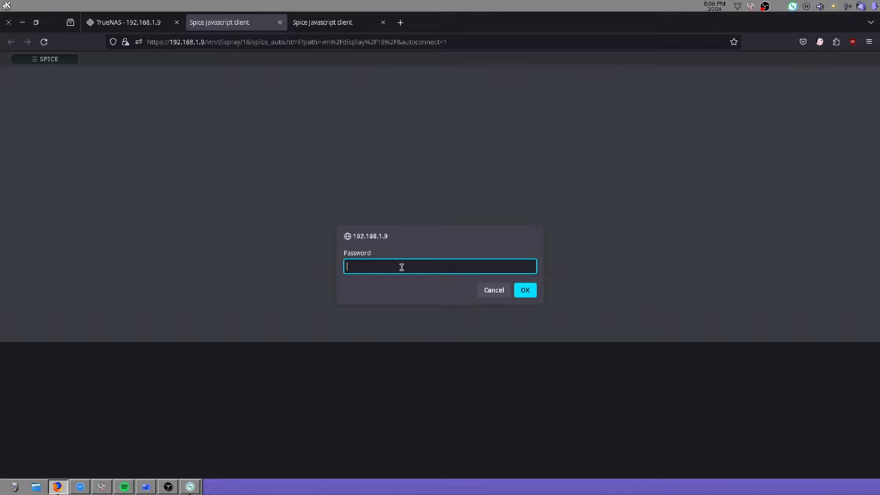